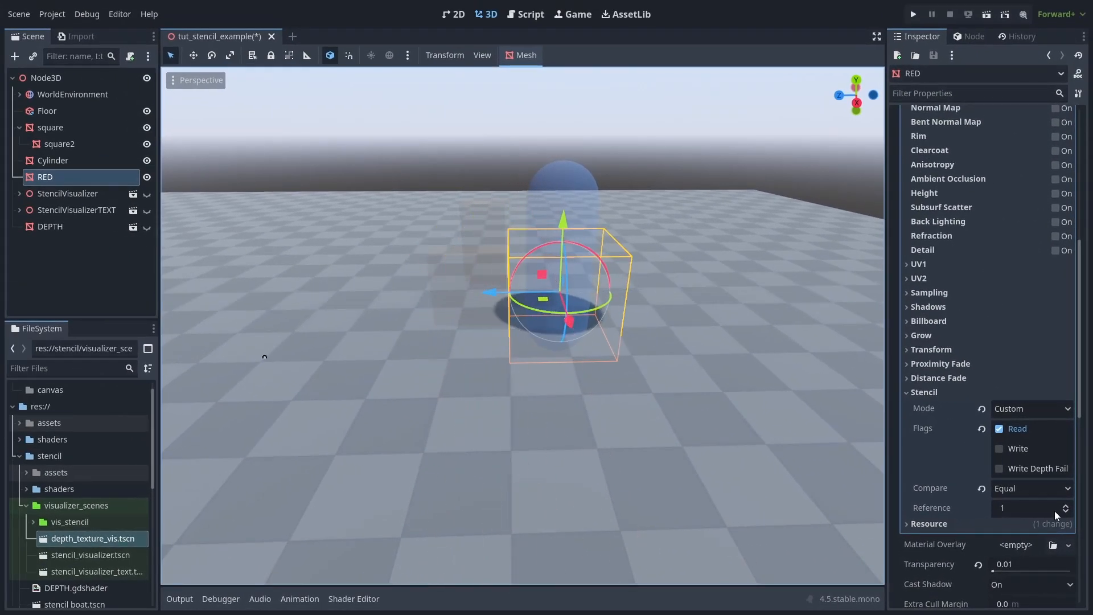
Raise RED's stencil Reference to 2, select square and show the StencilVisualizer view.
left_click(1066, 508)
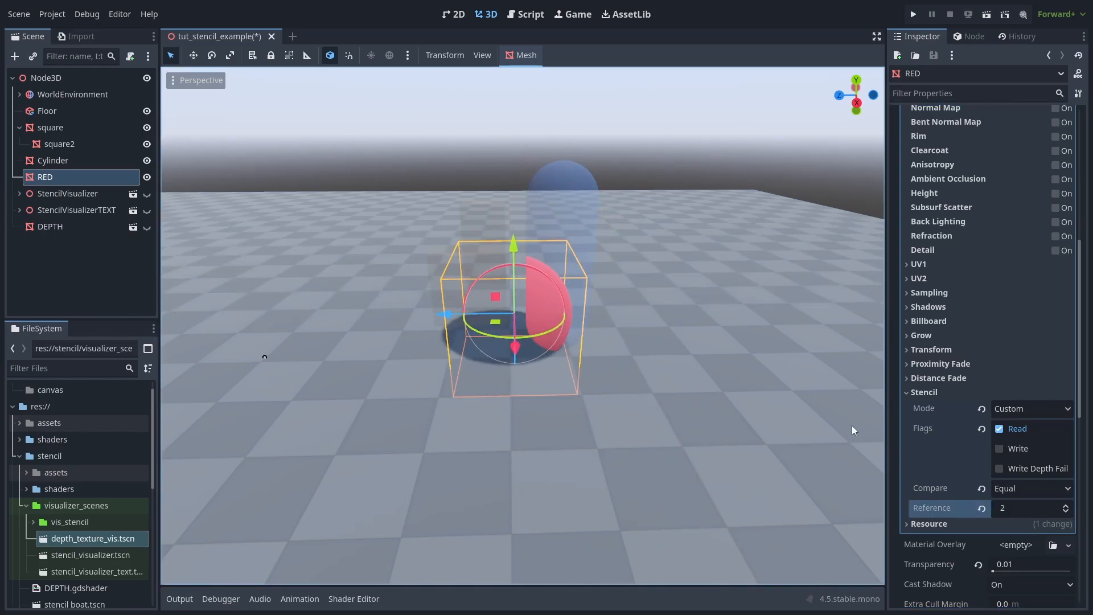
left_click(50, 128)
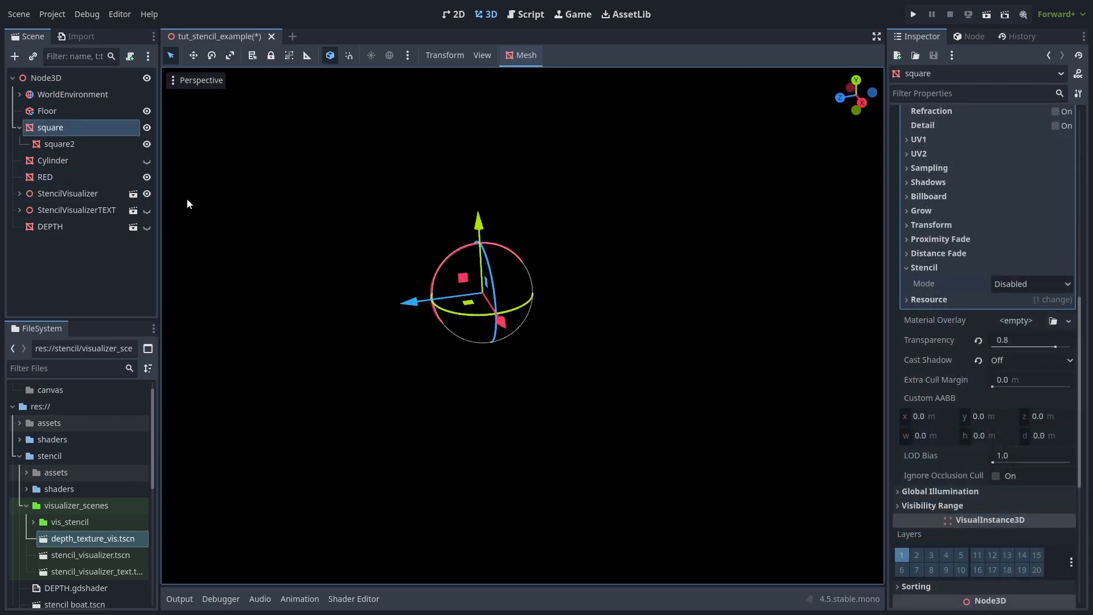
left_click(1032, 284)
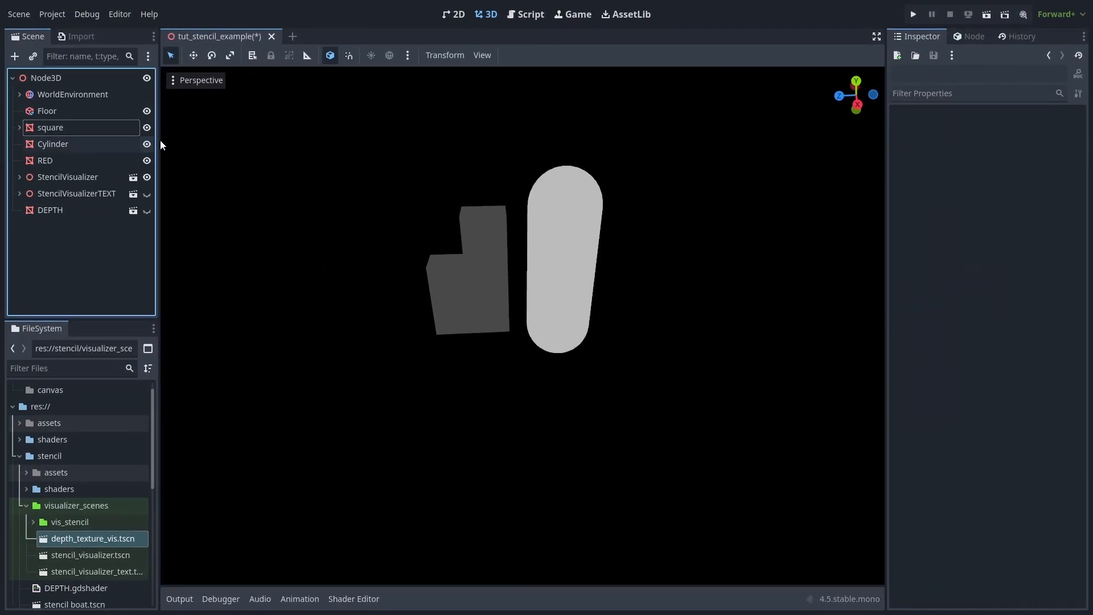
Set square's stencil to Custom Write and RED's to Custom Read with Not Equal compare.
left_click(1032, 284)
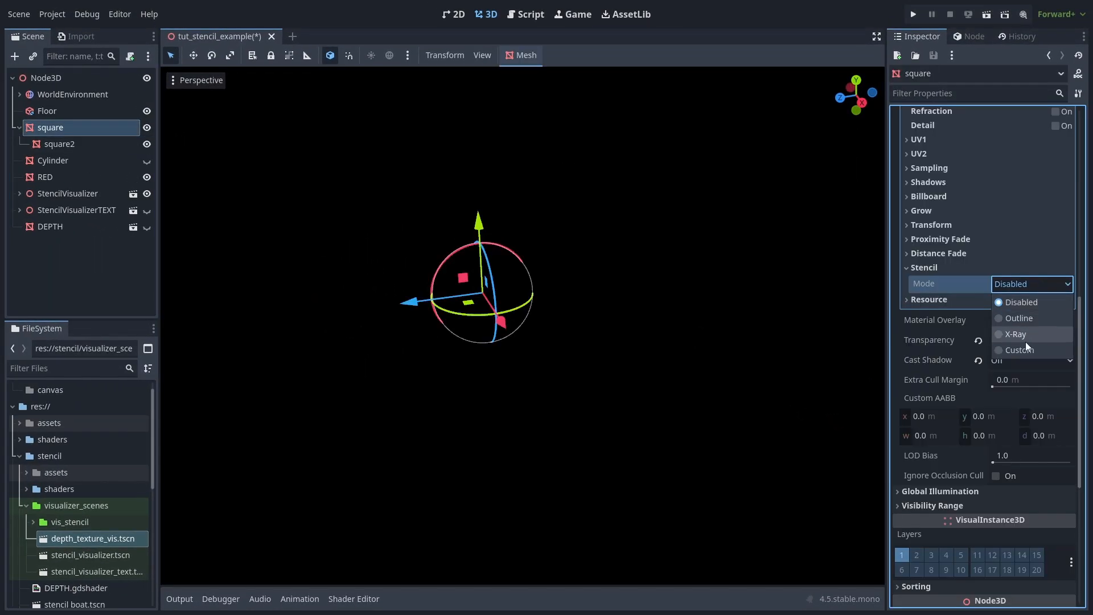
left_click(1020, 349)
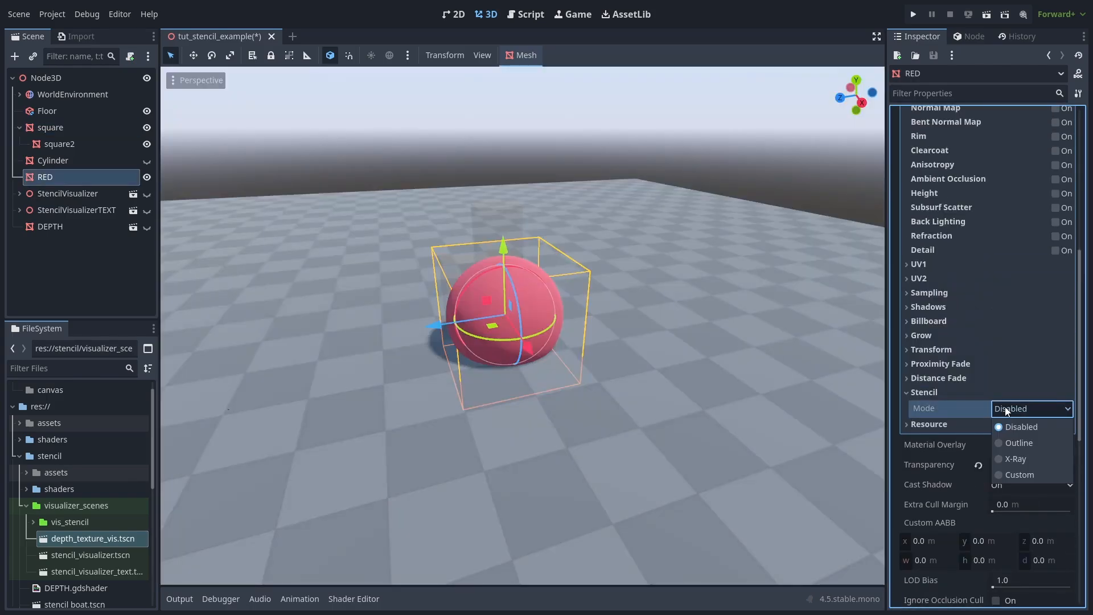
left_click(1020, 474)
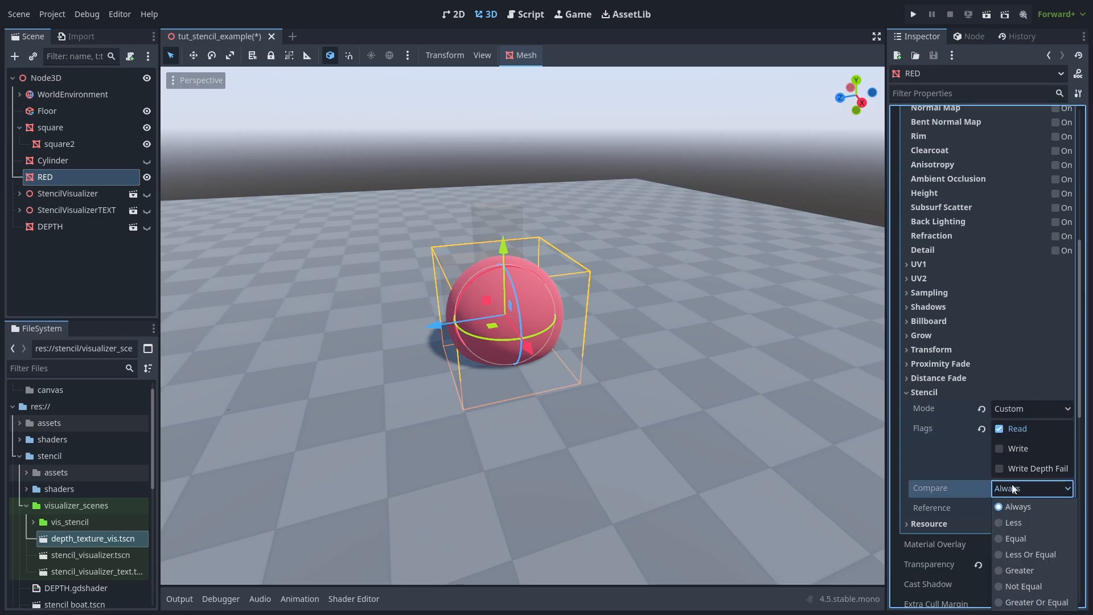
left_click(1016, 539)
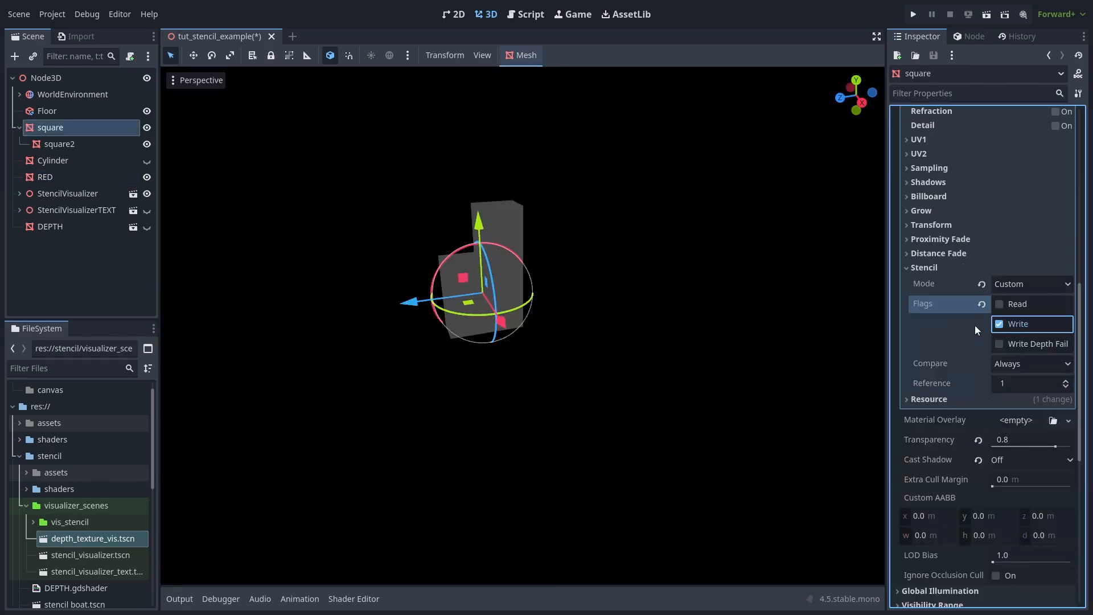
Review RED's and square's stencil settings and enable the StencilVisualizer node.
left_click(46, 176)
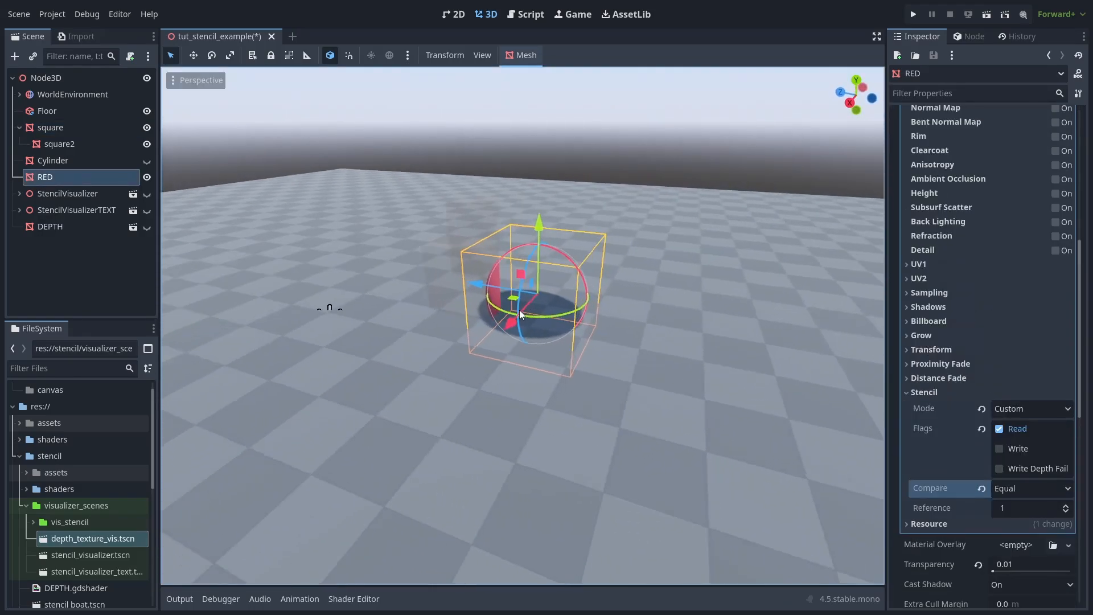
left_click(1032, 488)
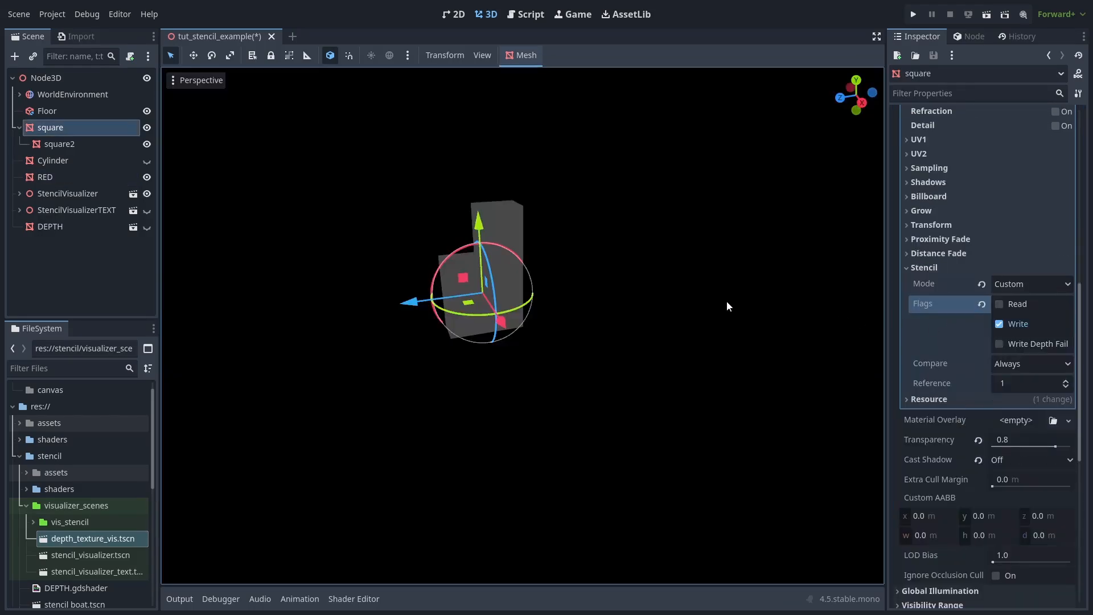
left_click(46, 177)
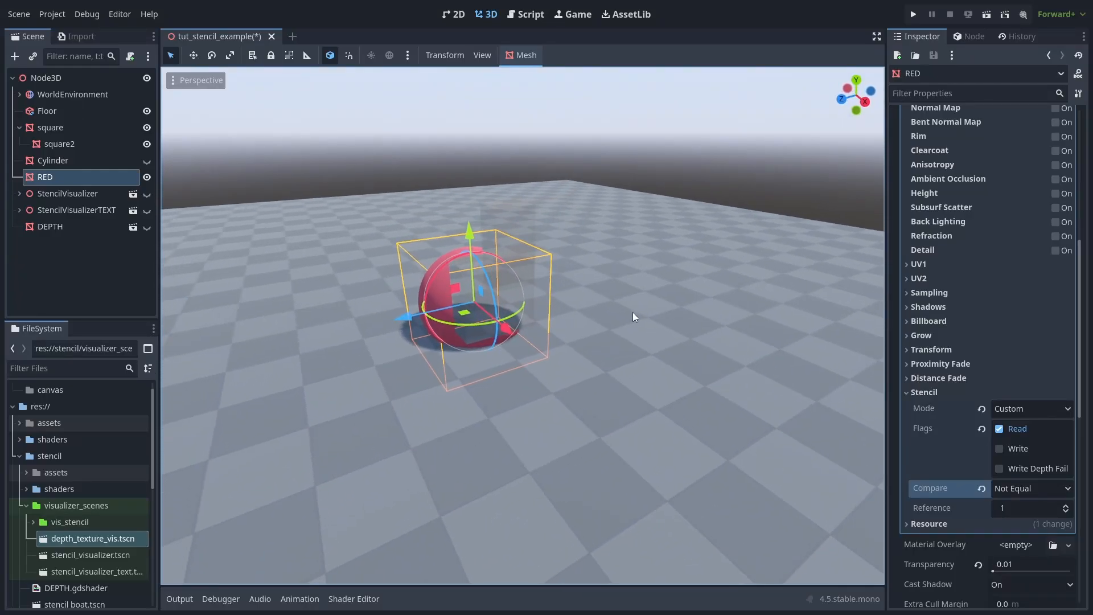
left_click(147, 193)
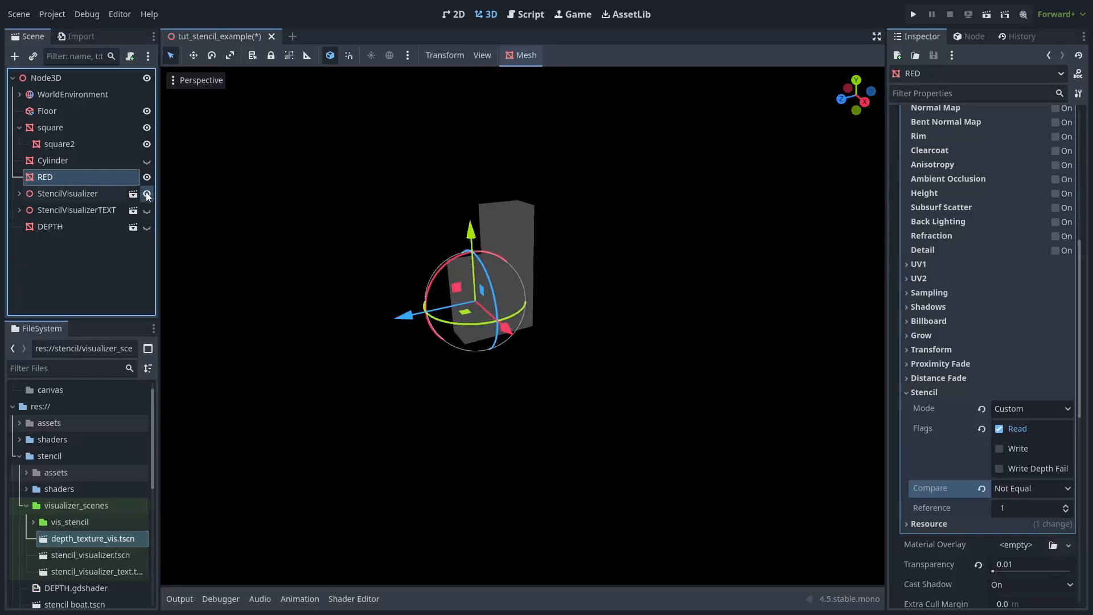
Close the running campfire demo and switch to the stencil boat scene.
left_click(52, 160)
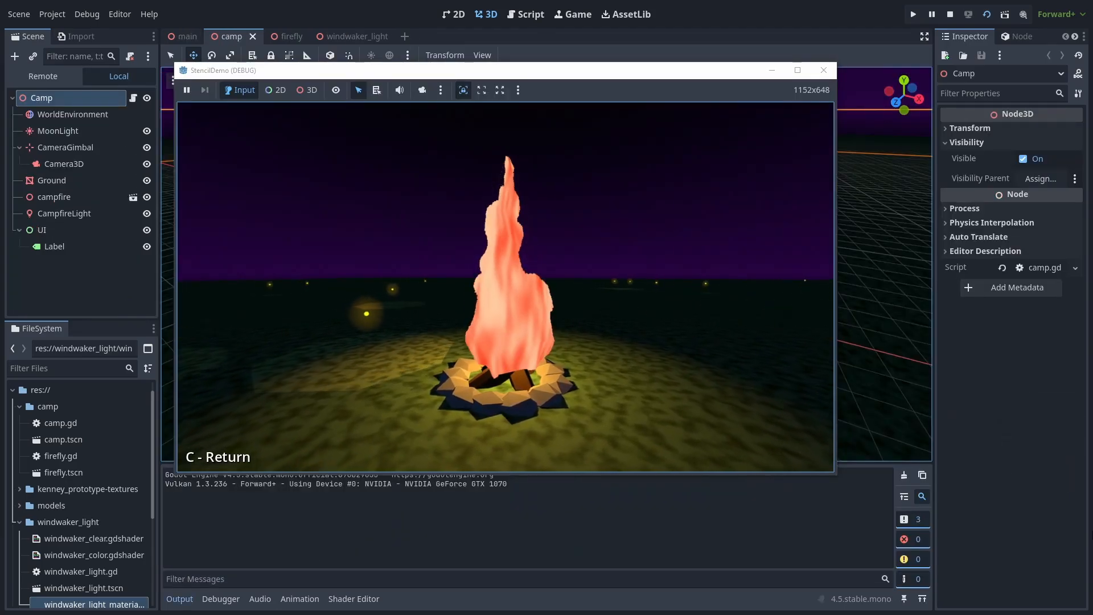
left_click(191, 36)
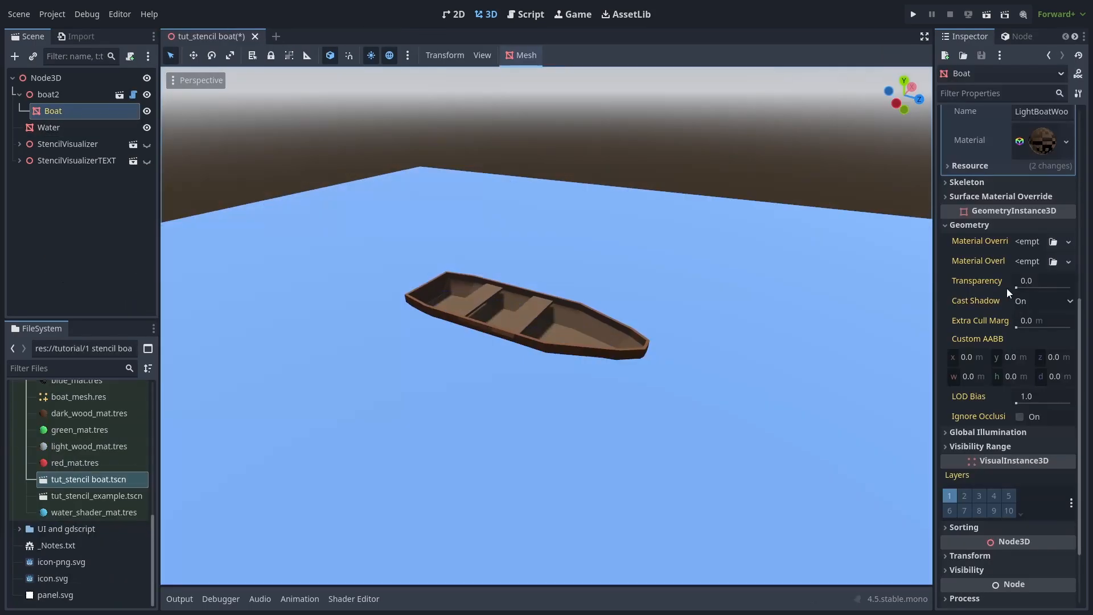
Select the Boat mesh and reach its material's Stencil Mode options.
type("1.0")
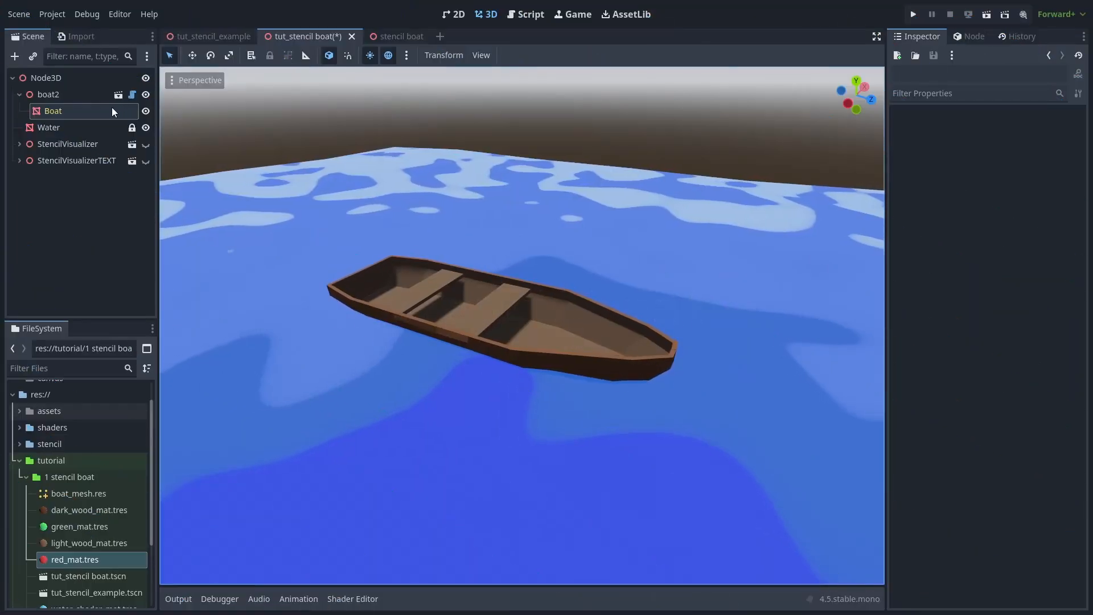
left_click(53, 110)
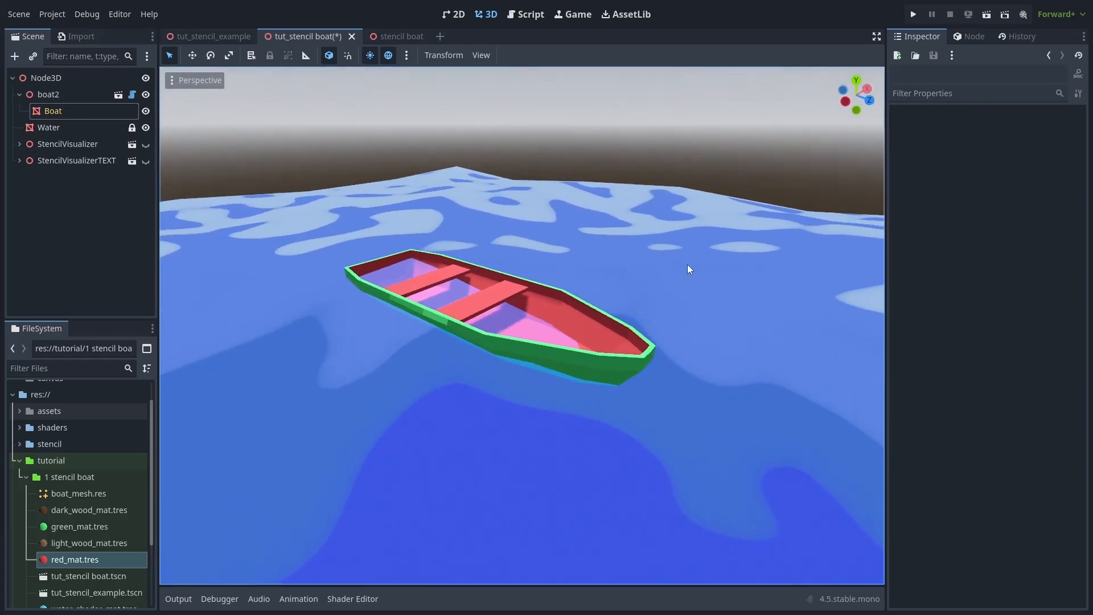
left_click(52, 111)
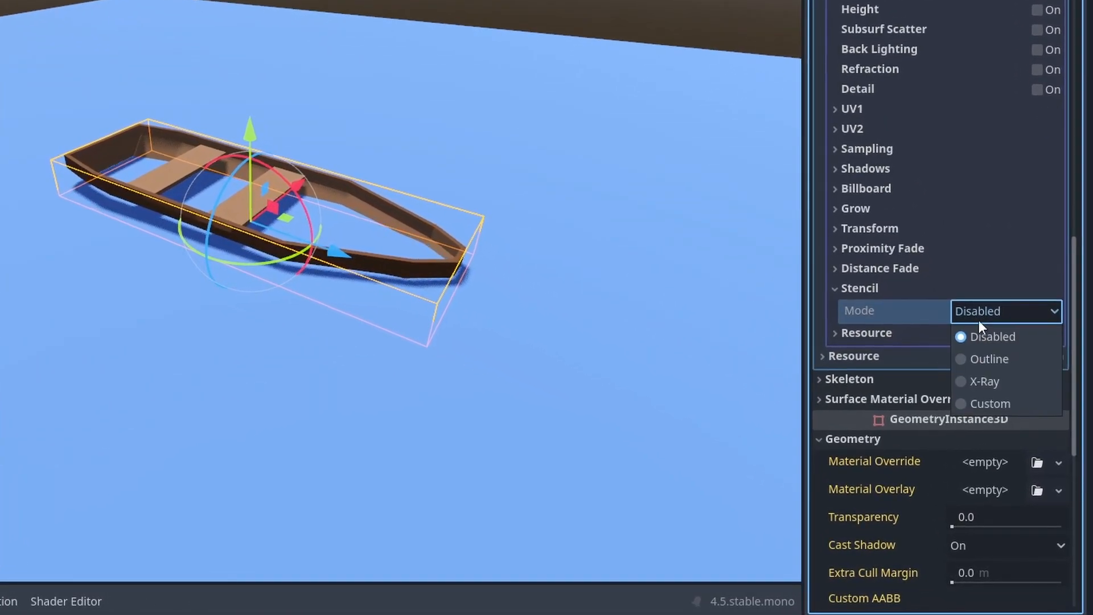
Set the Boat material's stencil to Custom with Write, compare Always, reference 1.
left_click(987, 403)
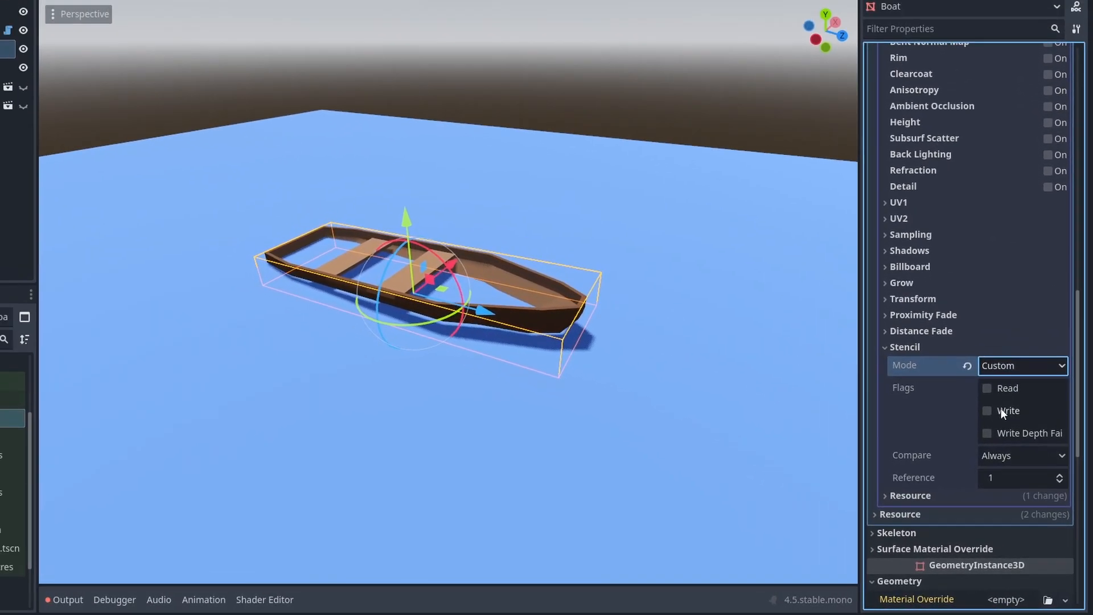
left_click(986, 410)
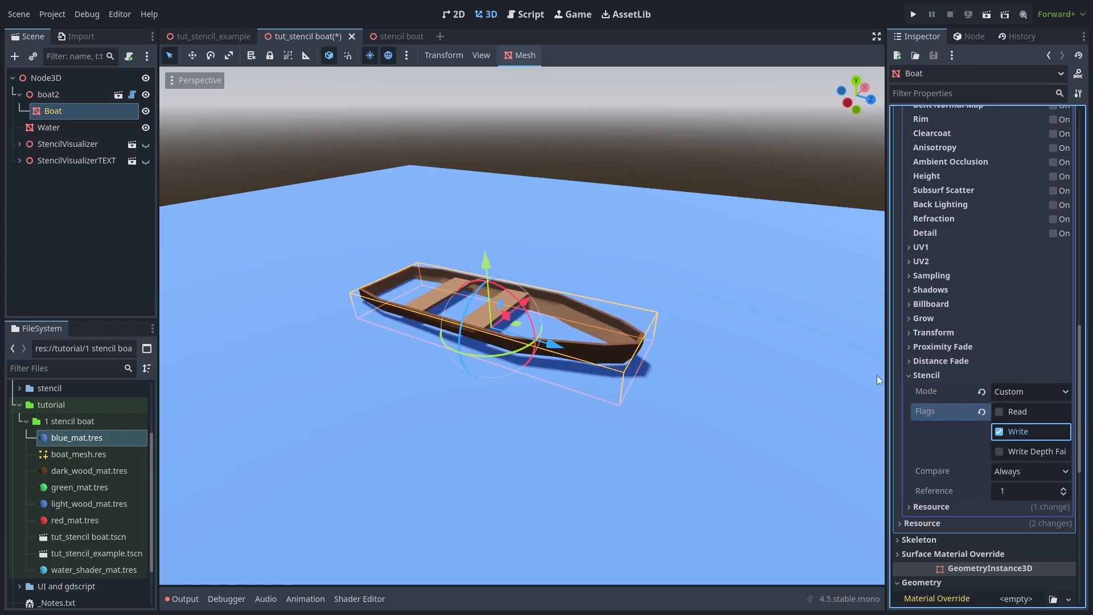
left_click(146, 127)
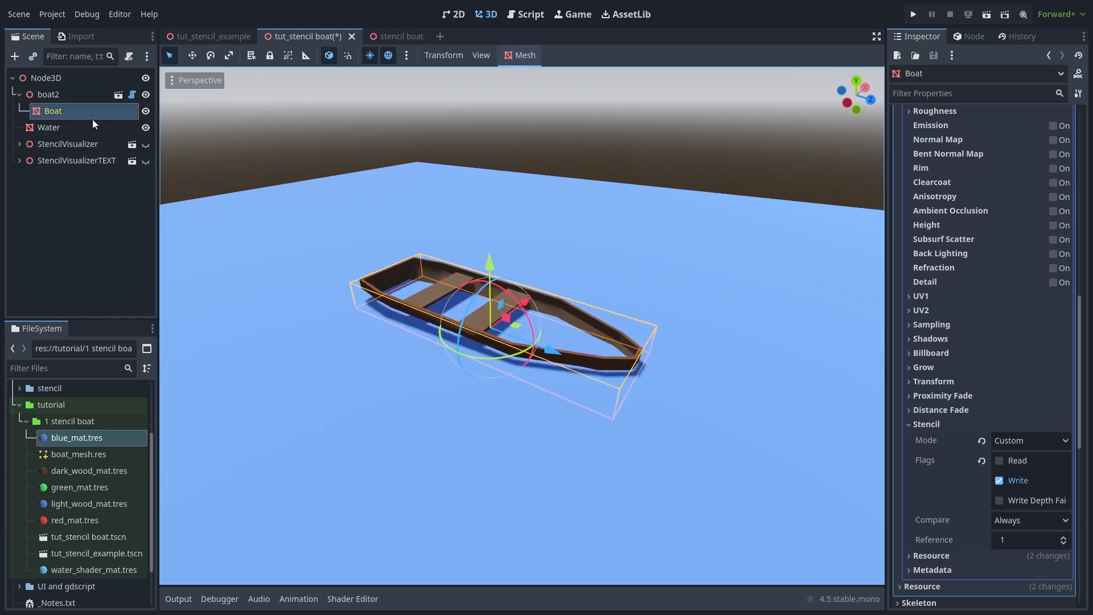
Set the Water material's stencil to Custom with Read enabled, compare Always, reference 1.
left_click(49, 127)
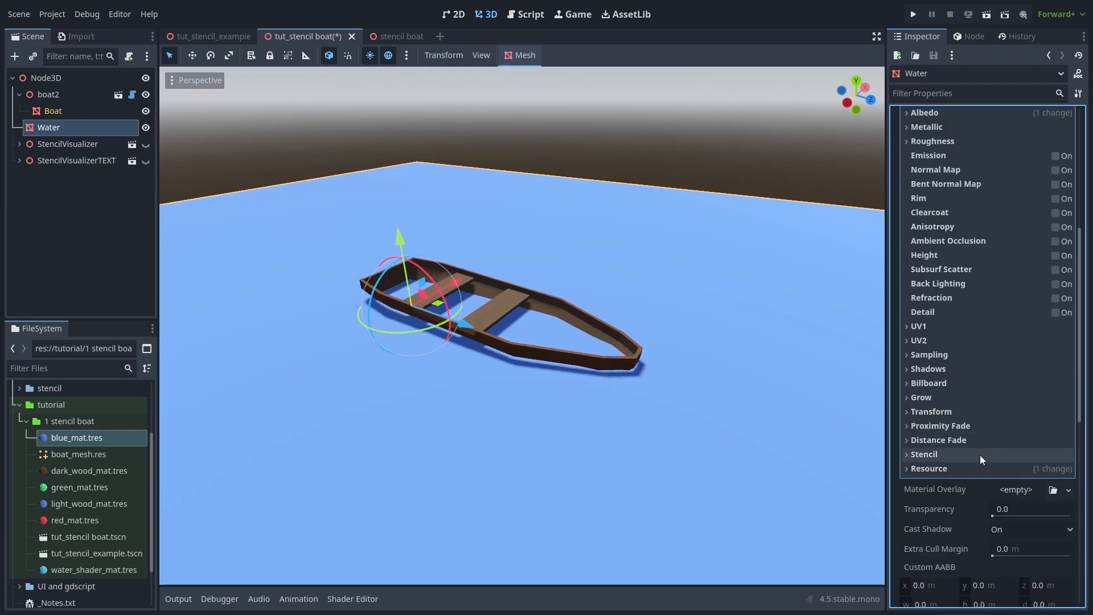
left_click(924, 453)
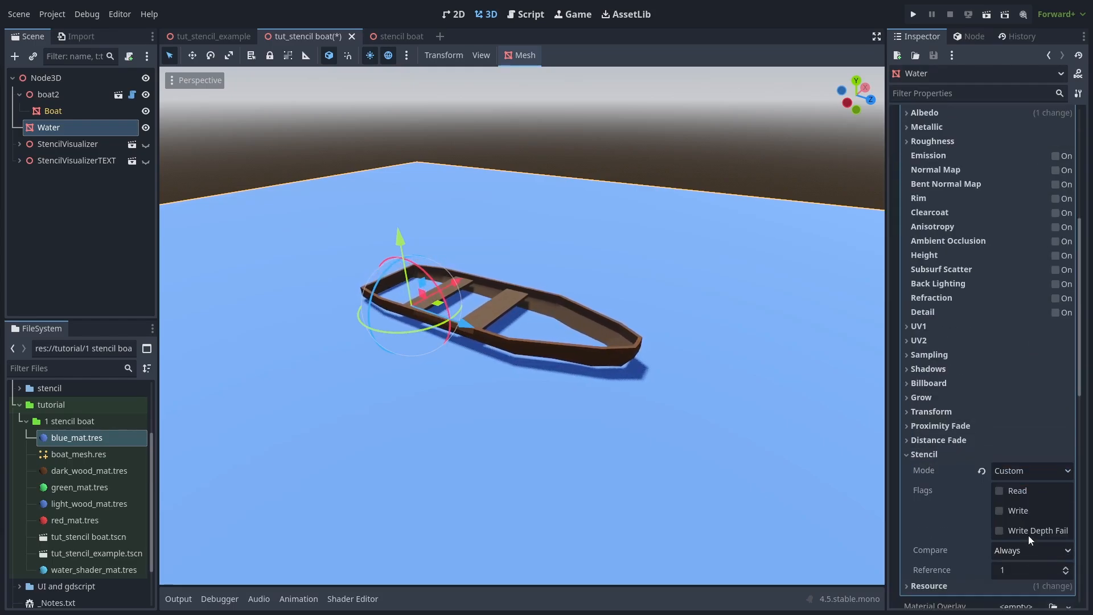
left_click(1001, 490)
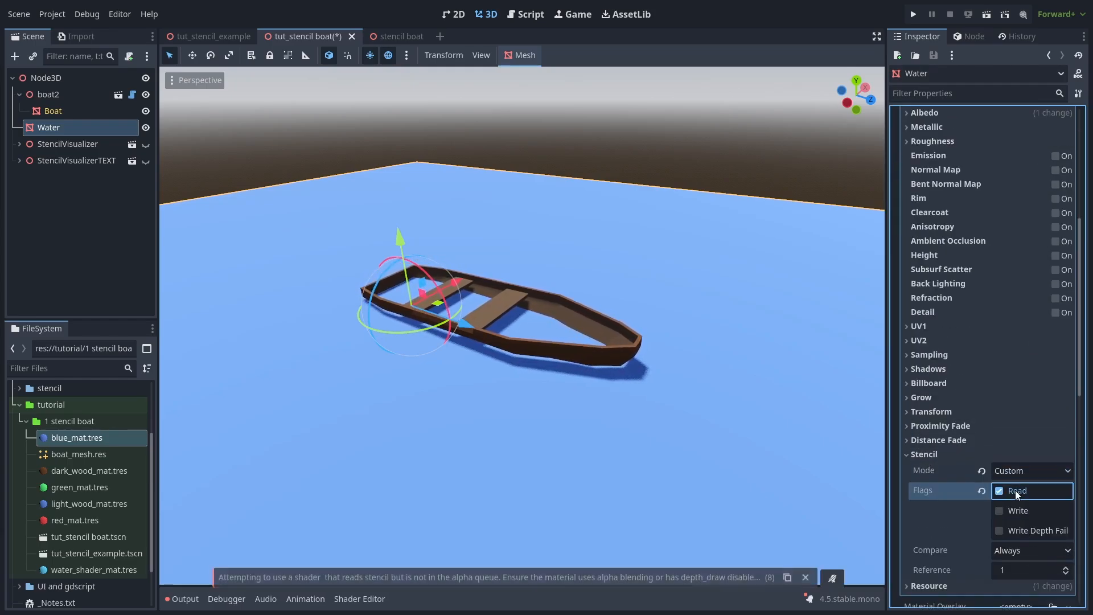
left_click(1000, 491)
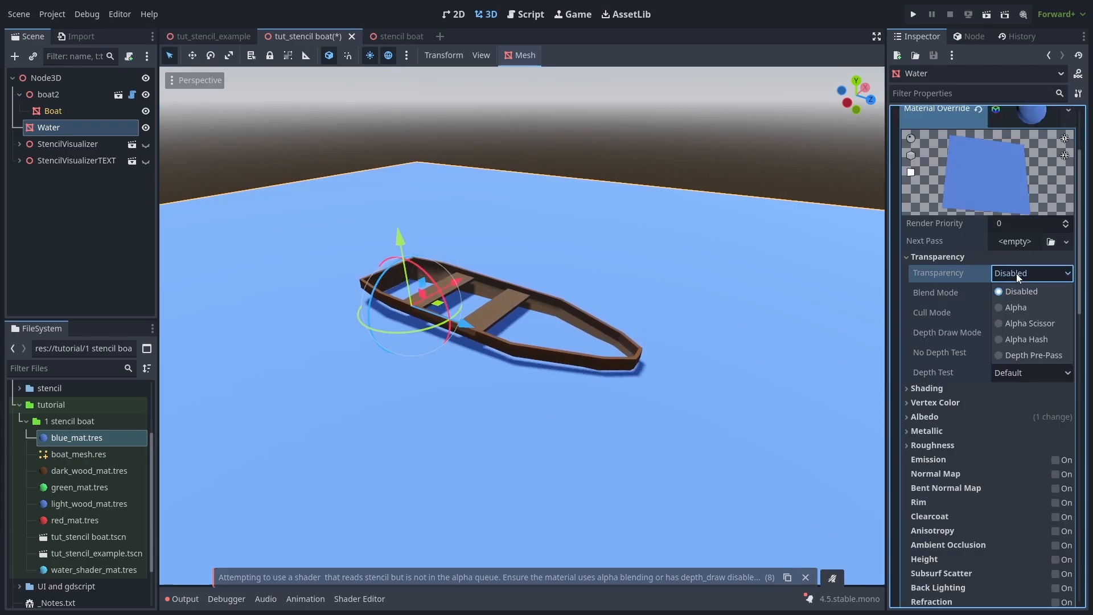
Leave Water transparency disabled and set its stencil compare to Not Equal after trying Equal.
left_click(1016, 308)
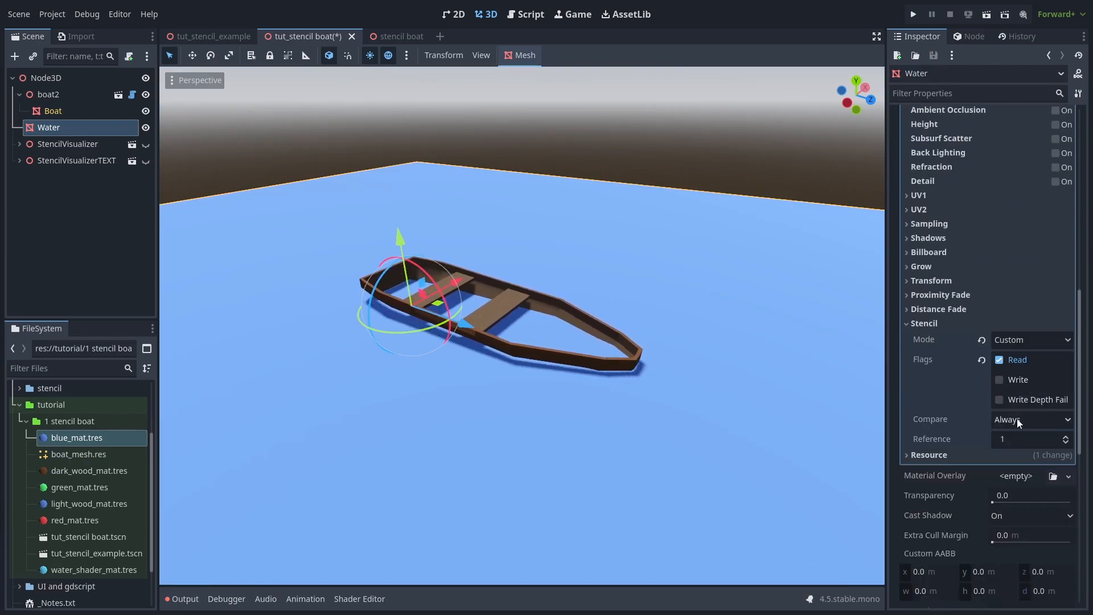
left_click(1032, 419)
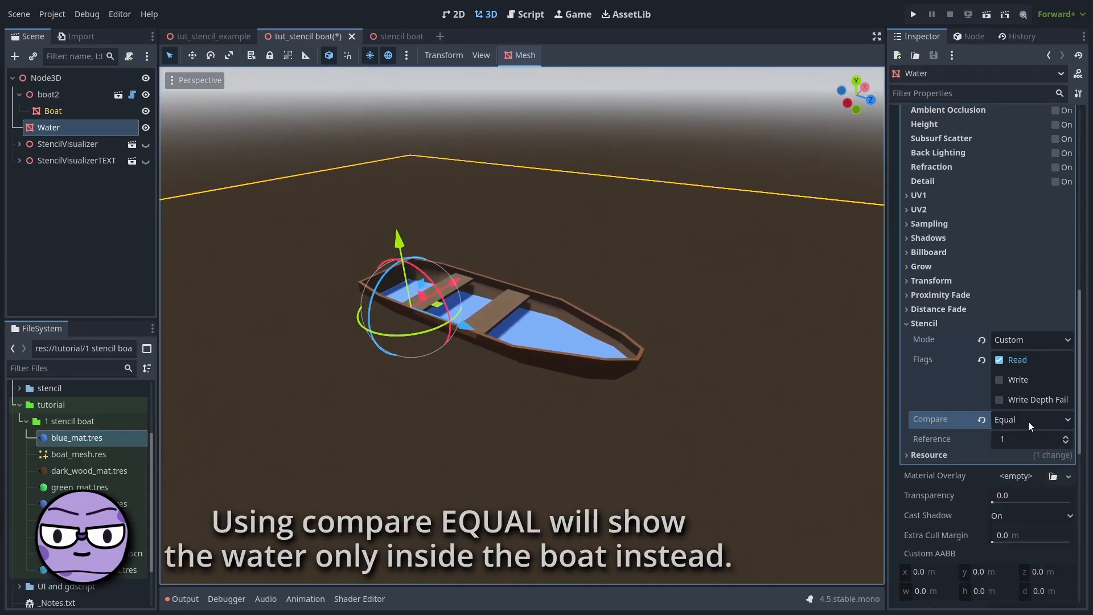
left_click(1032, 419)
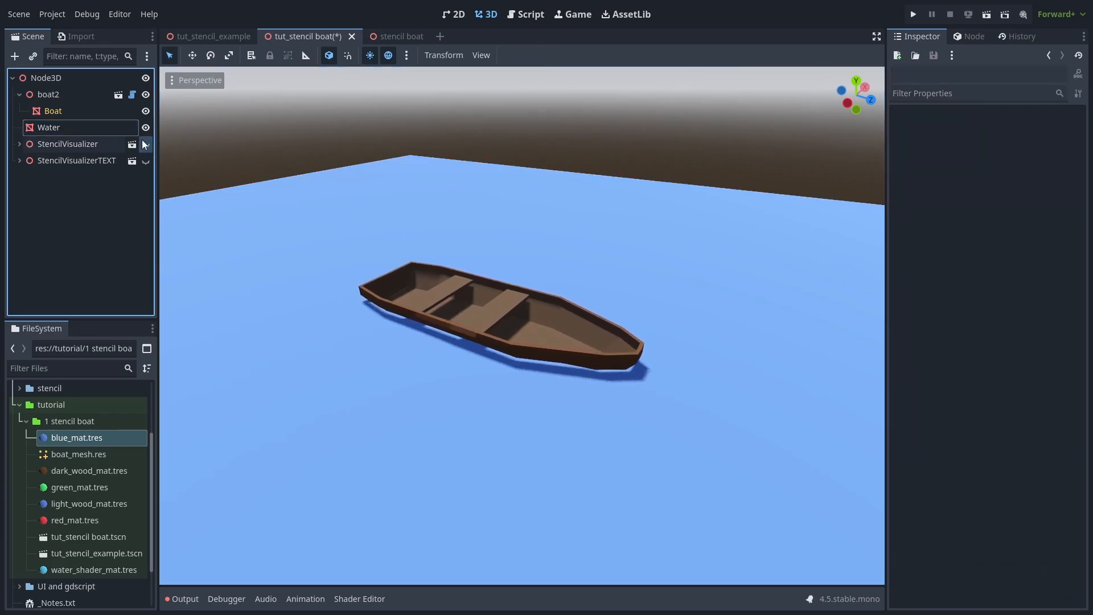
left_click(146, 145)
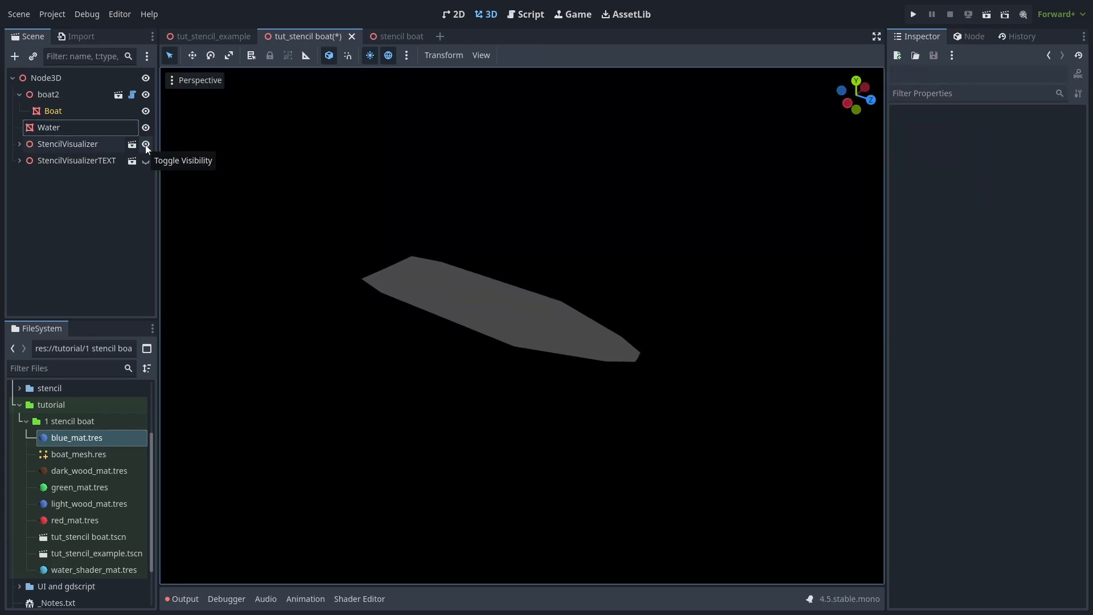
left_click(146, 145)
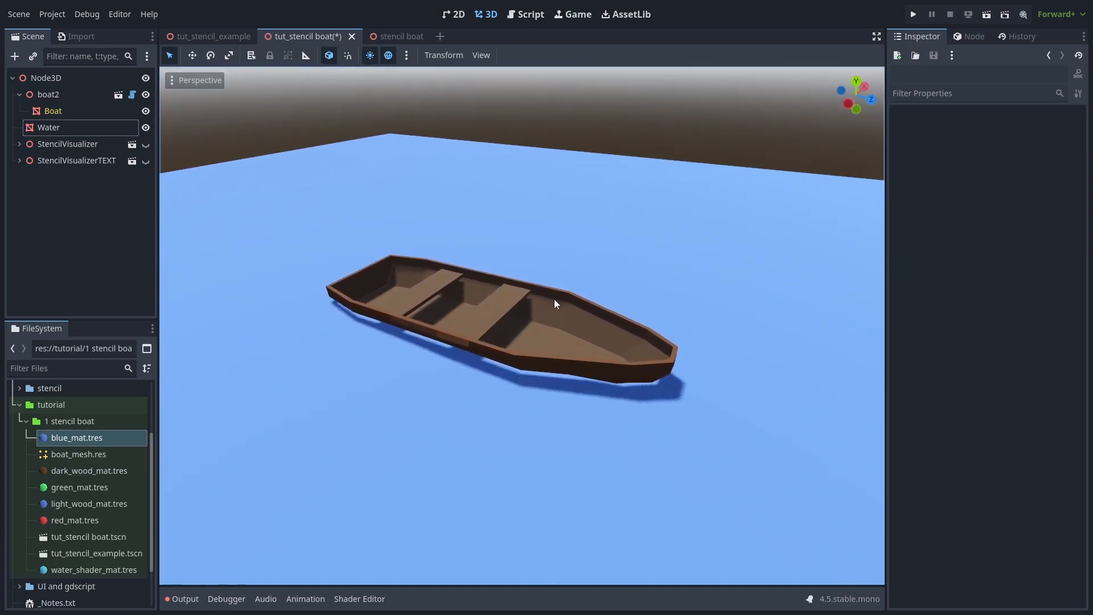
left_click_drag(556, 303, 616, 279)
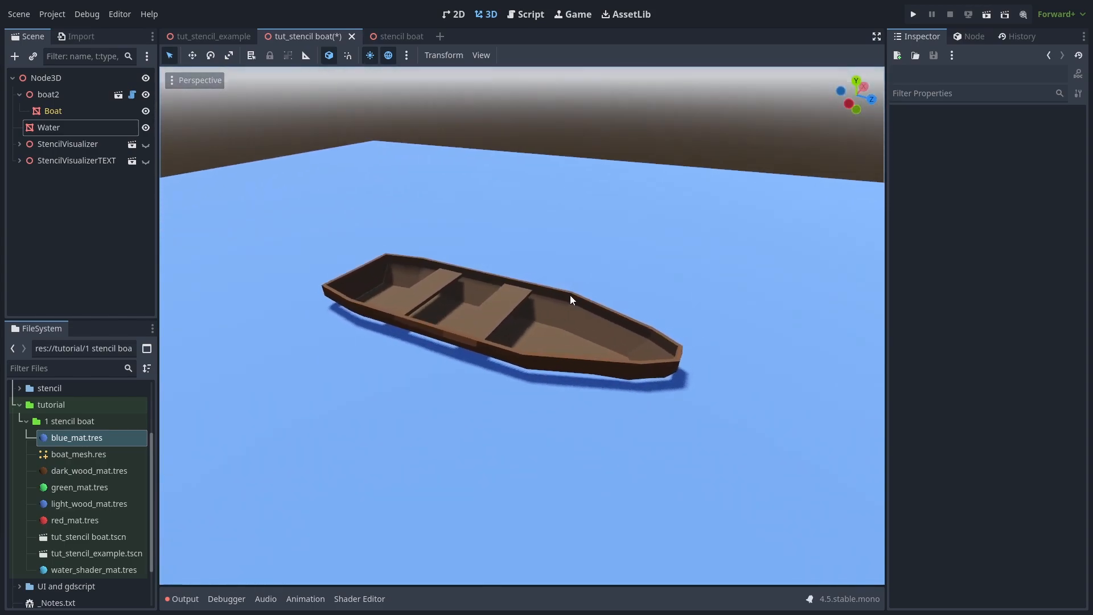
left_click(49, 128)
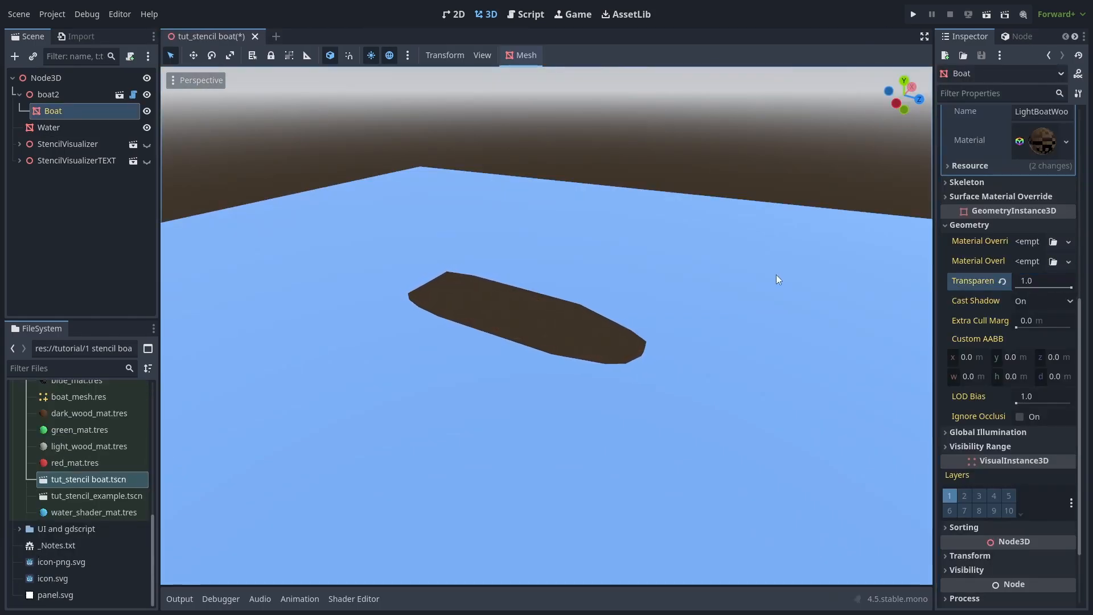
Apply water_shader_mat.tres to the Water node so wavy animated water shows.
left_click_drag(778, 279, 718, 316)
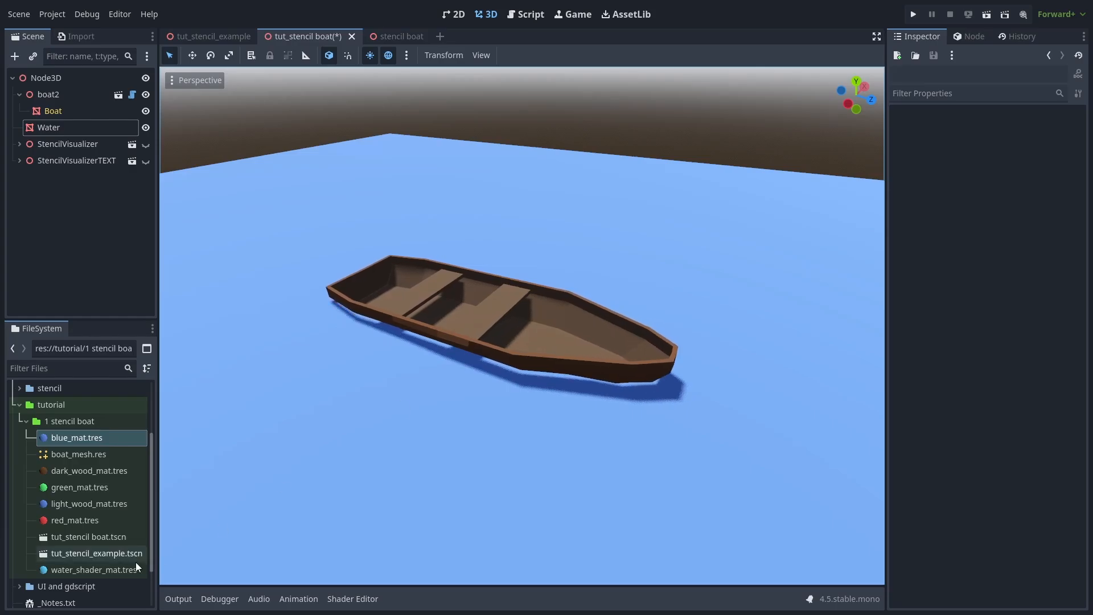
left_click(88, 570)
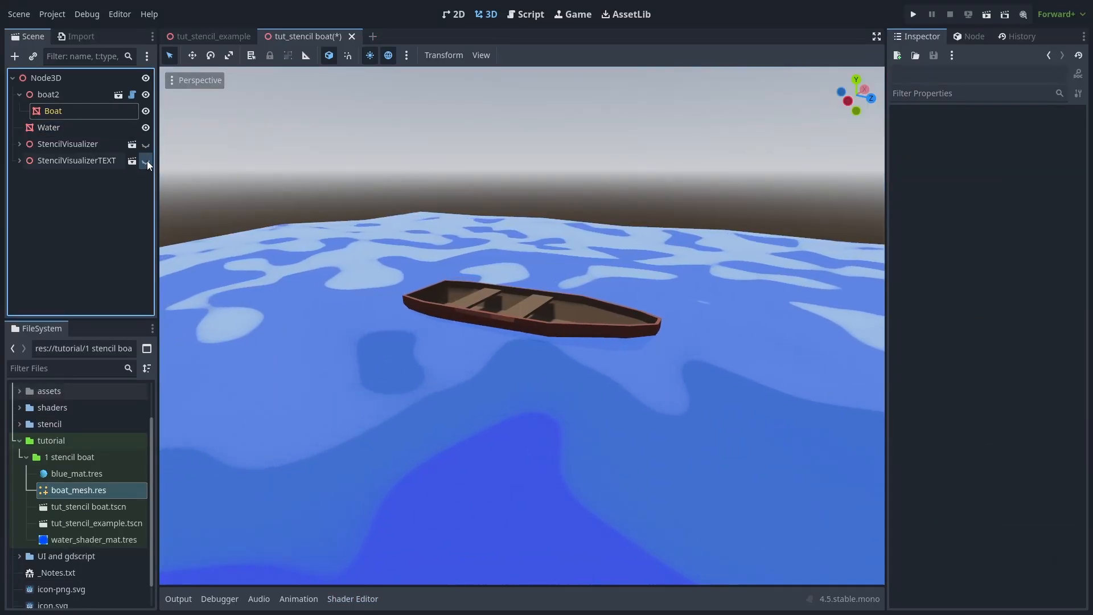
left_click(146, 159)
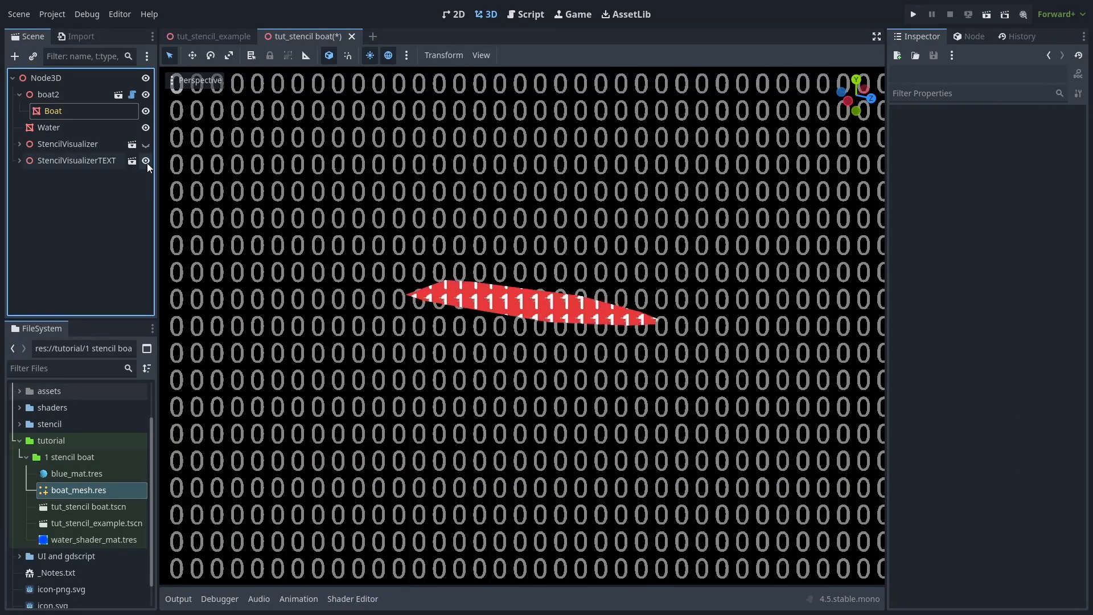
left_click(145, 161)
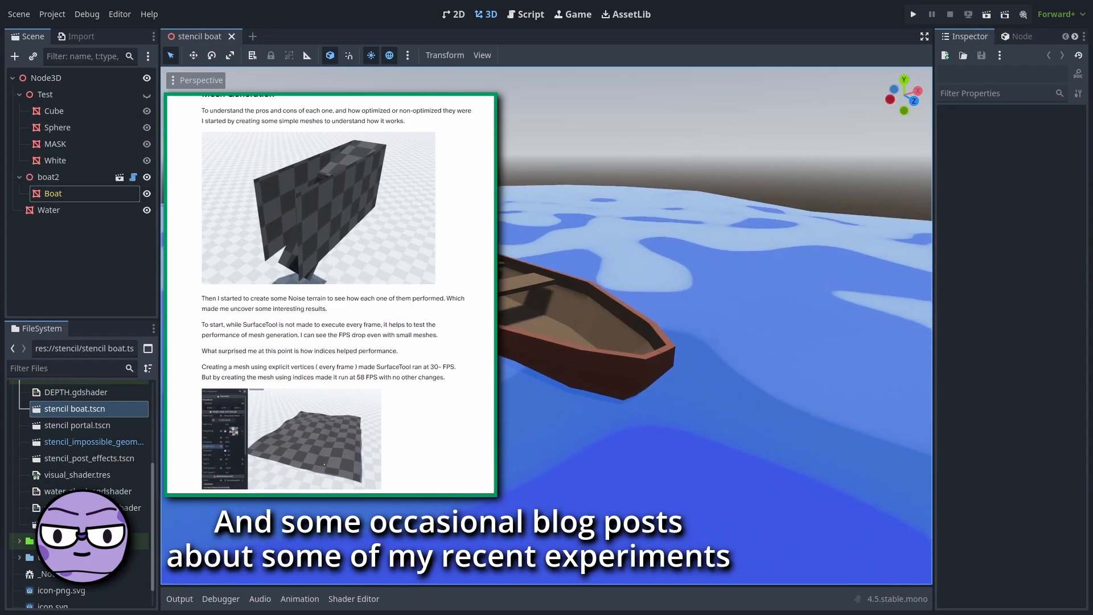
scroll("down", 3)
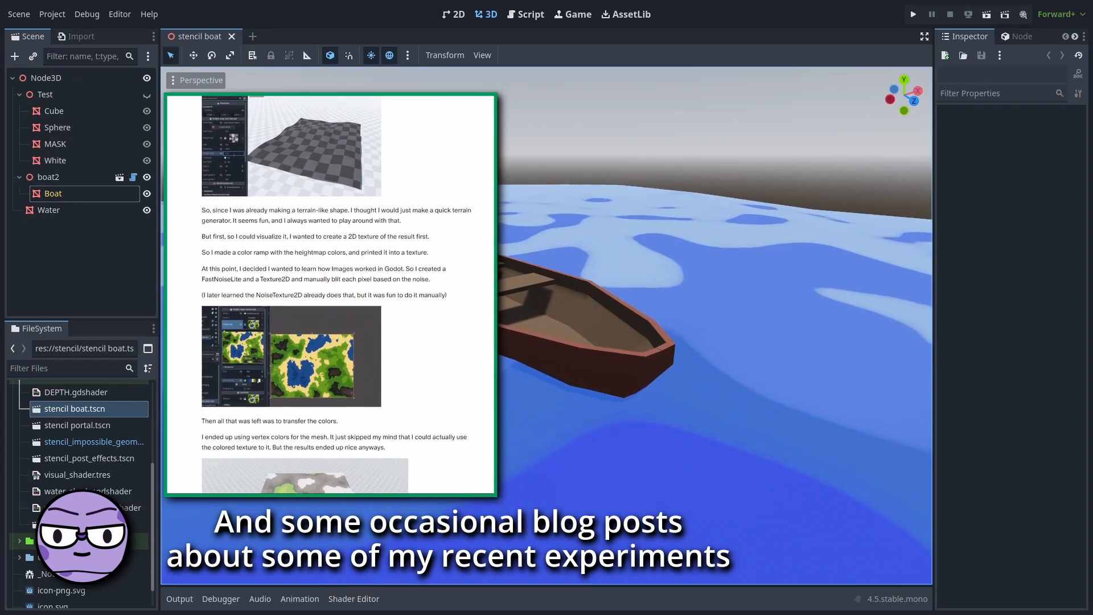
scroll("down", 3)
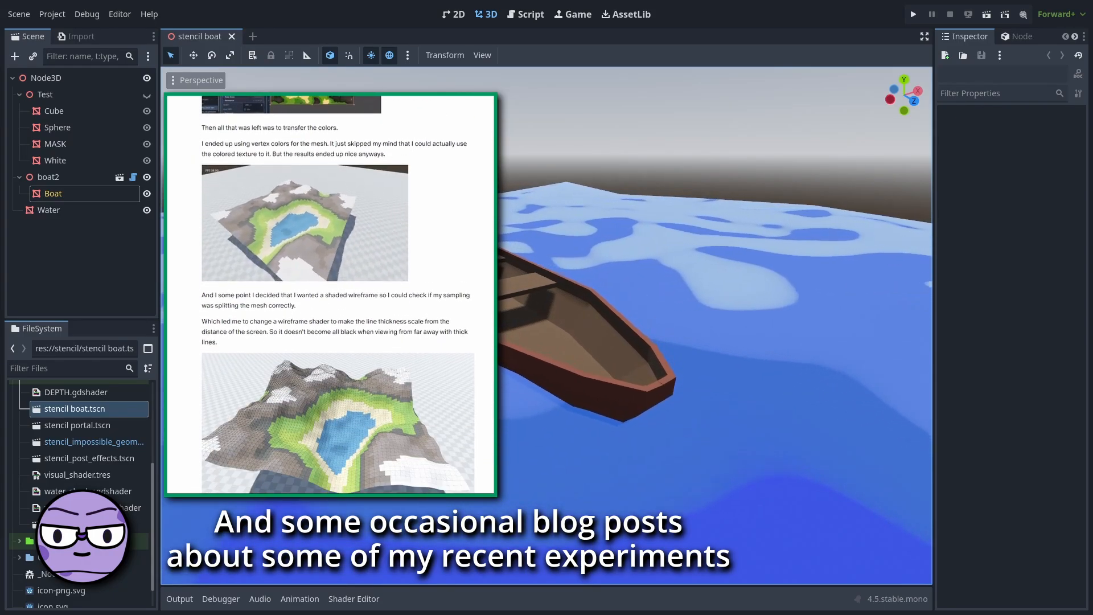